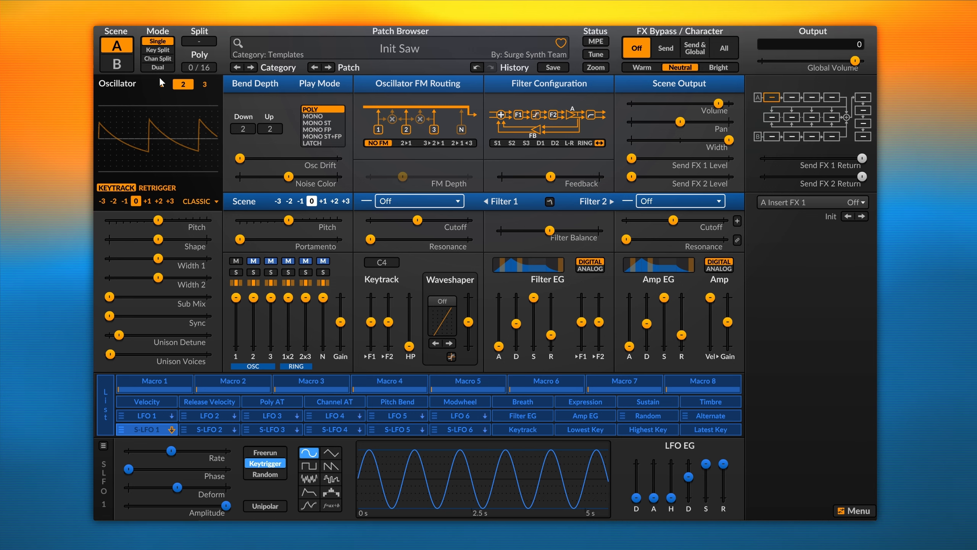
Step: Cycle through oscillators 1, 2 and 3 to review their settings and unmute oscillator 2
click(161, 83)
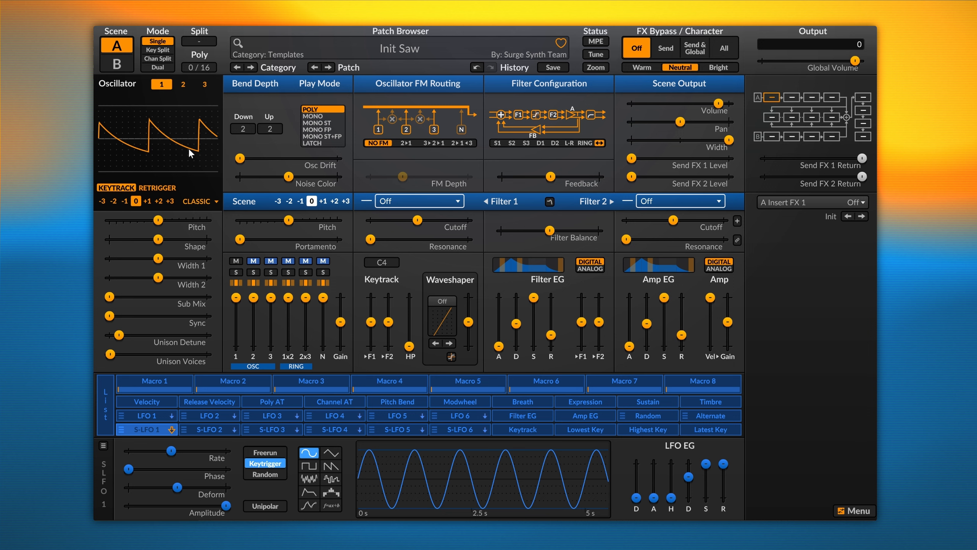
click(182, 84)
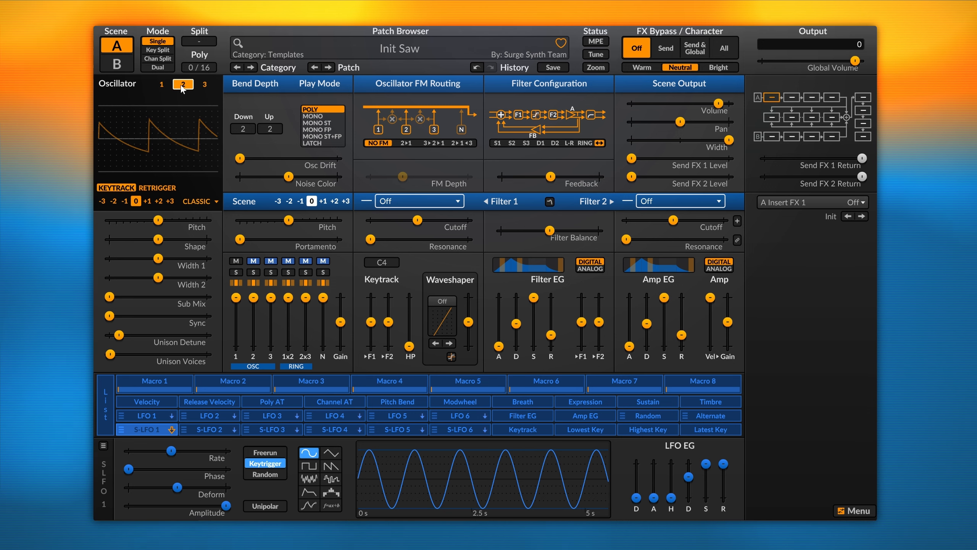
click(204, 84)
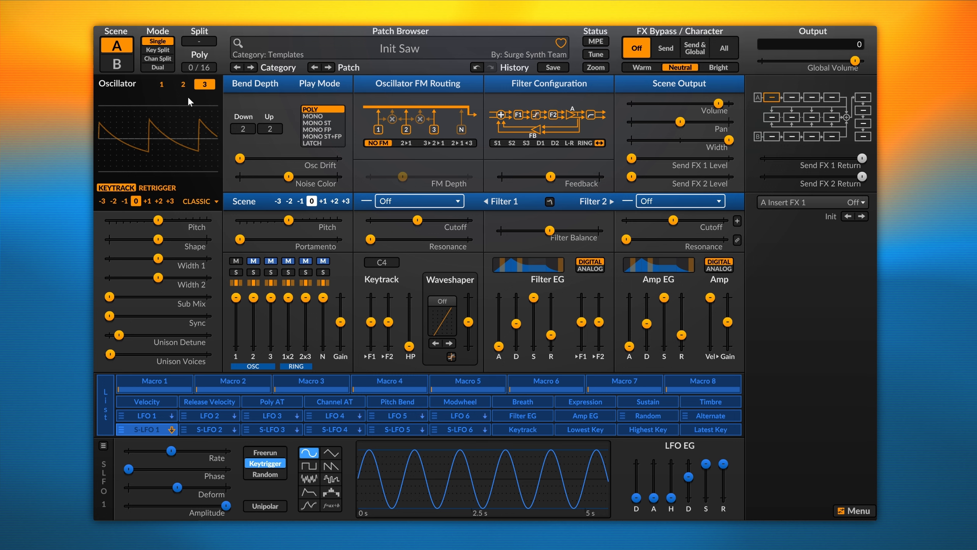
click(183, 84)
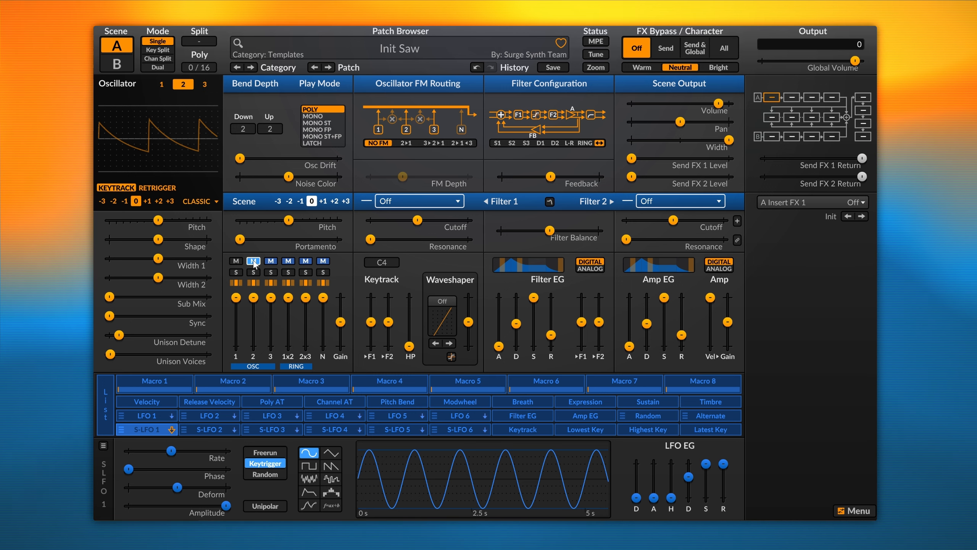
click(205, 84)
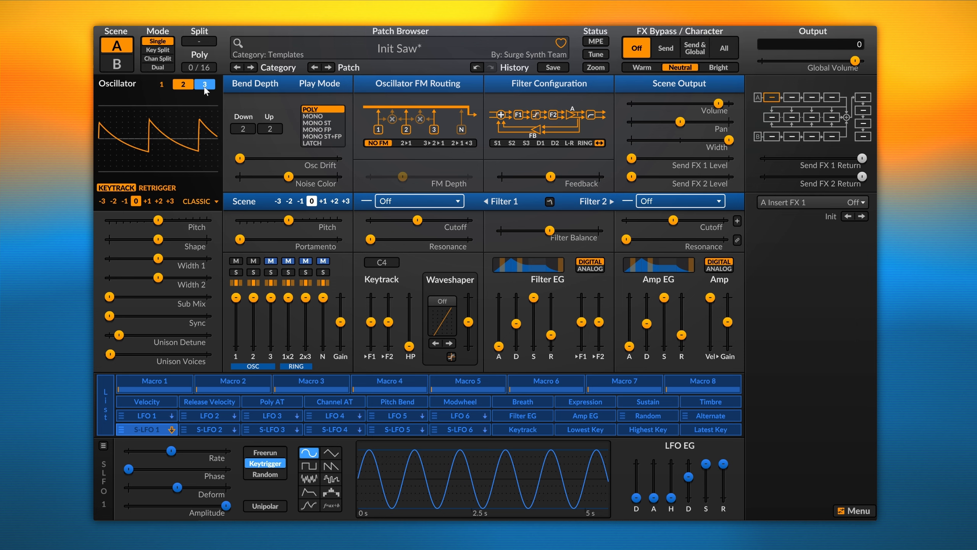
click(183, 84)
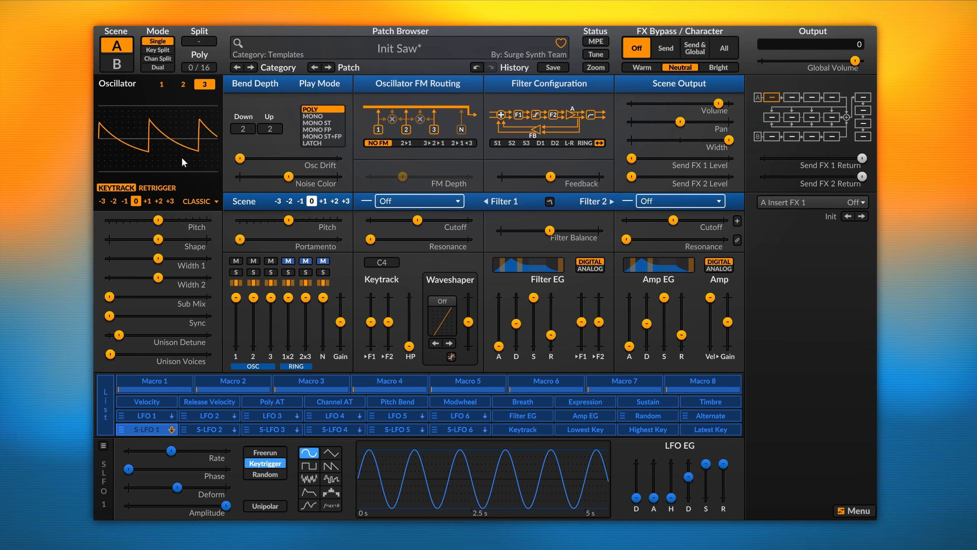
Step: Toggle the mixer mute buttons so oscillator 3, the ring modulators and noise join the mix
click(288, 260)
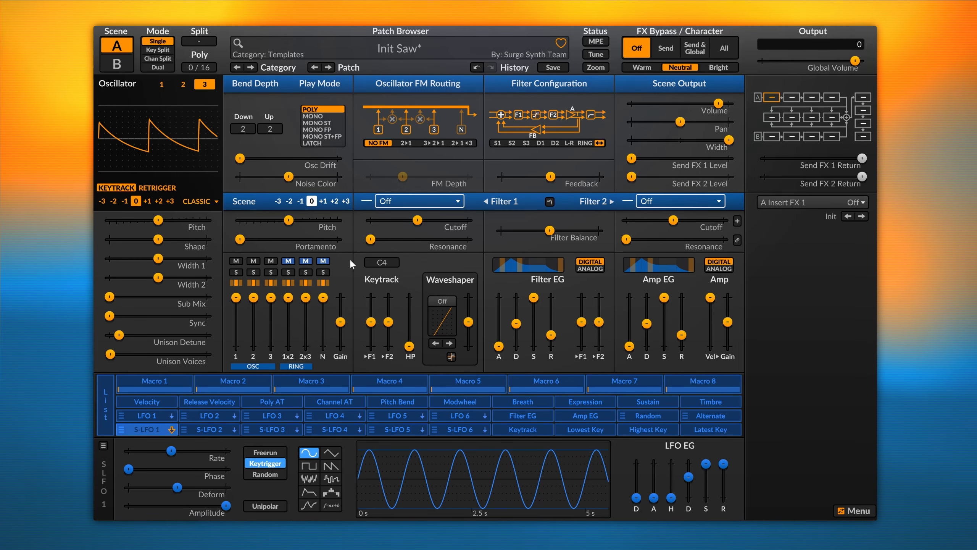
click(271, 261)
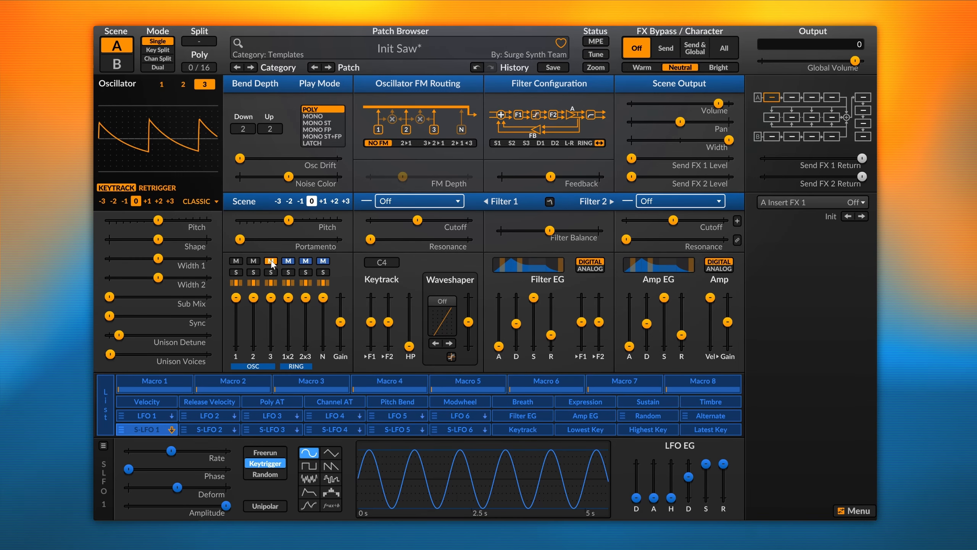
click(270, 260)
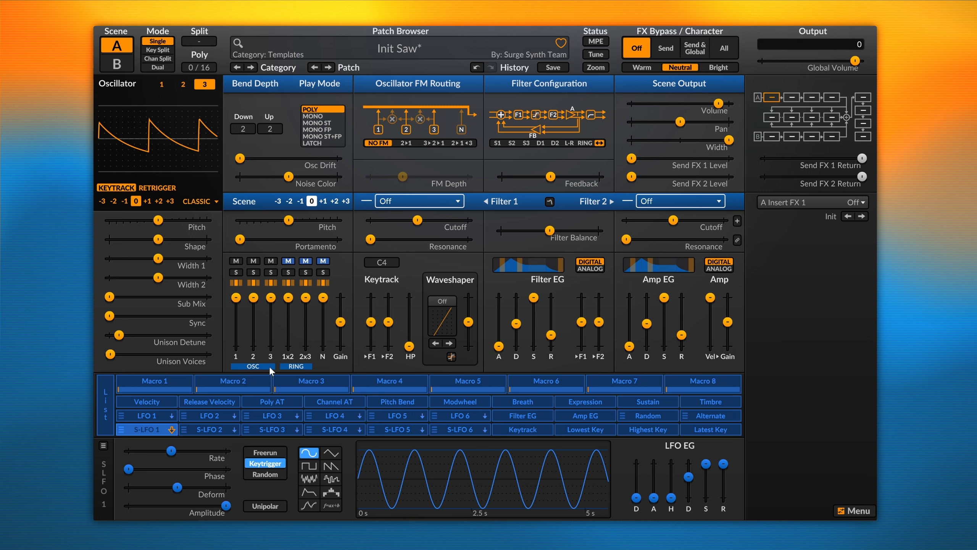
mouse_move(344, 264)
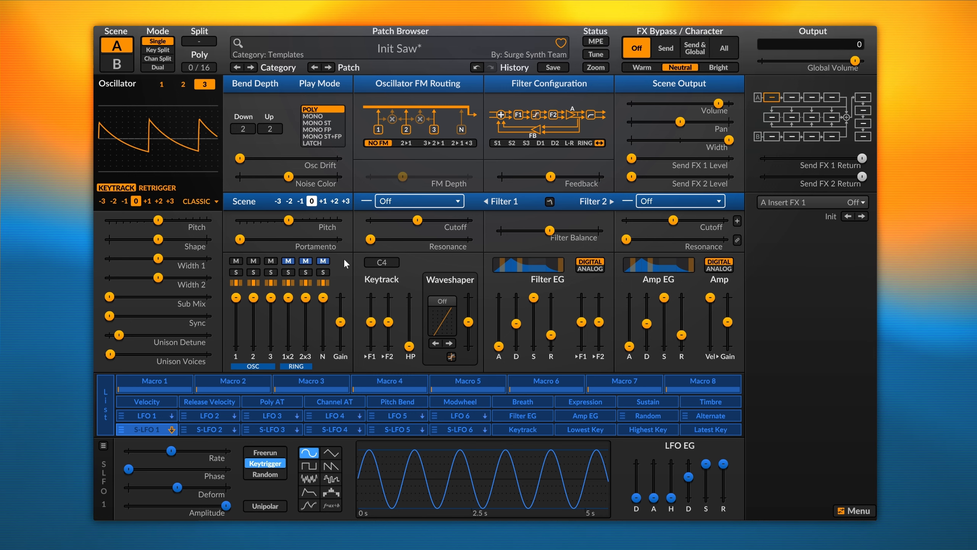
click(304, 261)
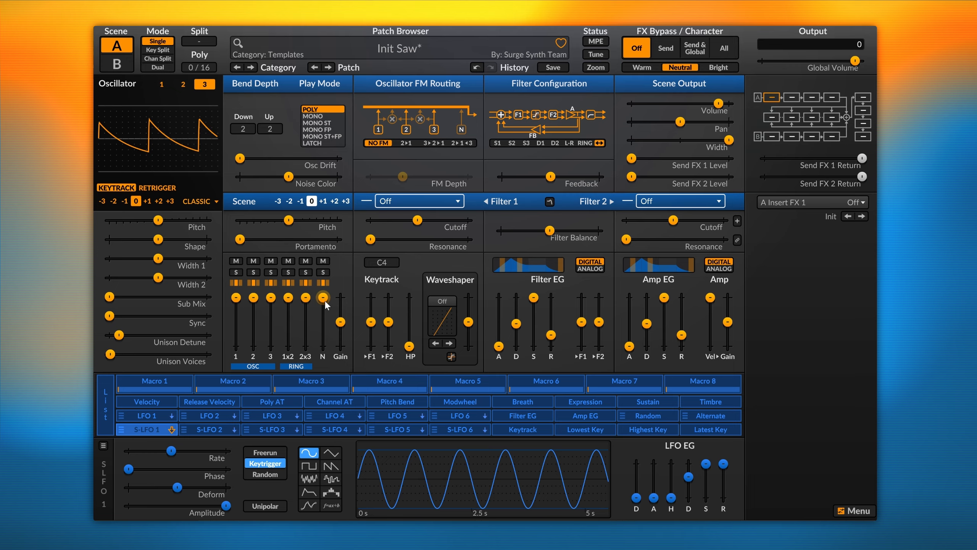
mouse_move(281, 262)
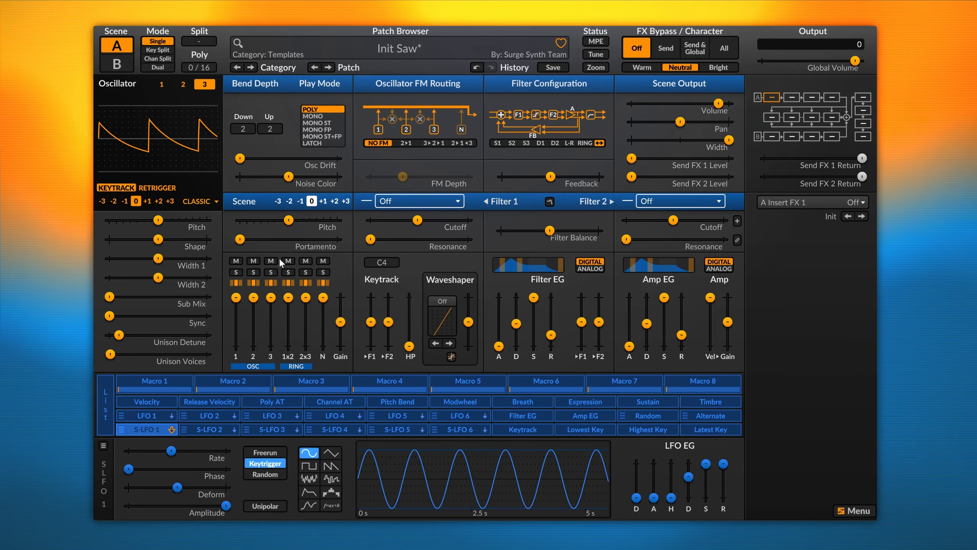
Step: Solo oscillators 1 and 2 in the scene A mixer
click(235, 261)
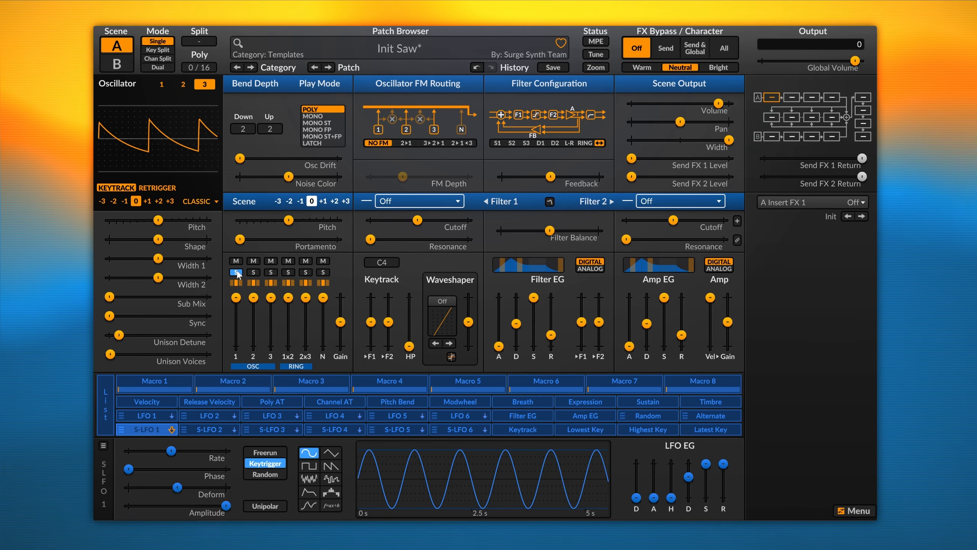
click(235, 271)
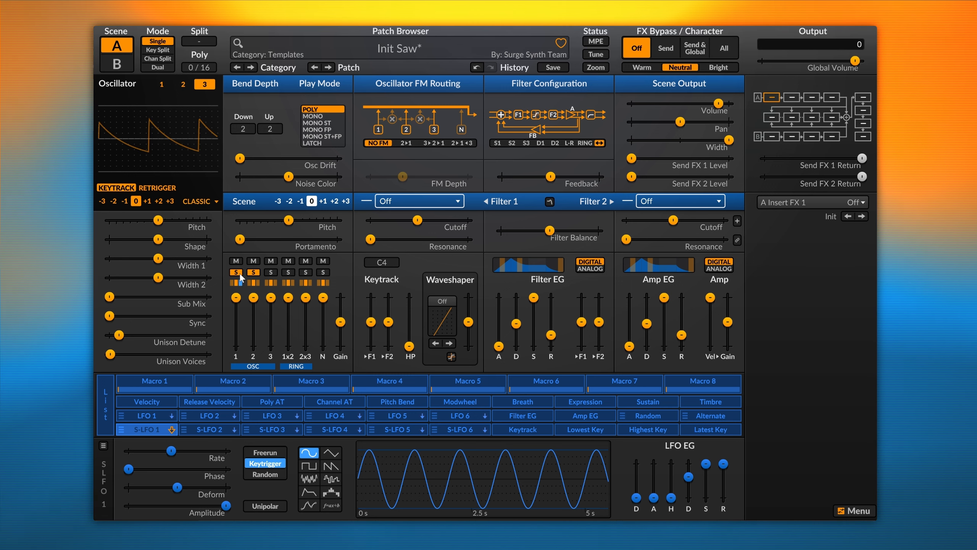
Step: Select oscillator 2 and open its type list to switch it from Classic to Modern triangle
click(161, 84)
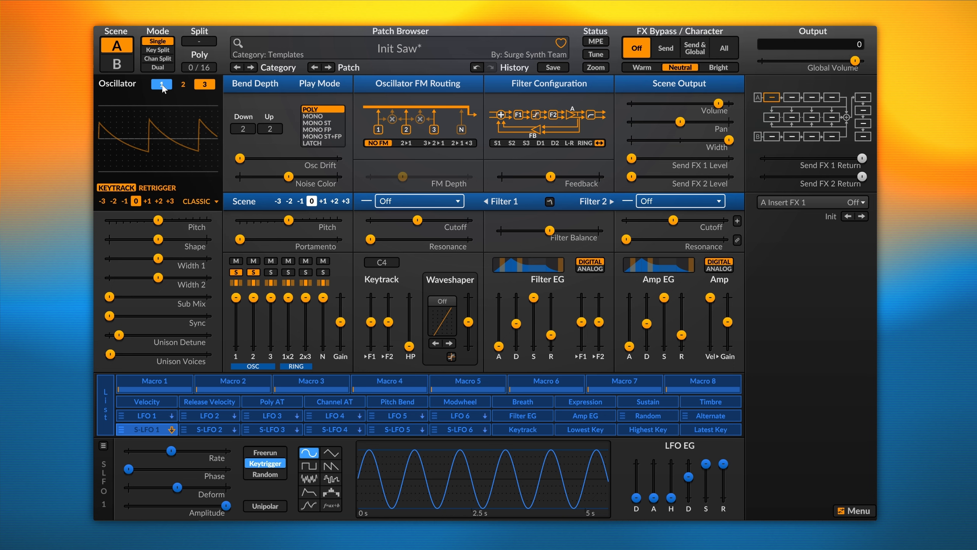
click(183, 84)
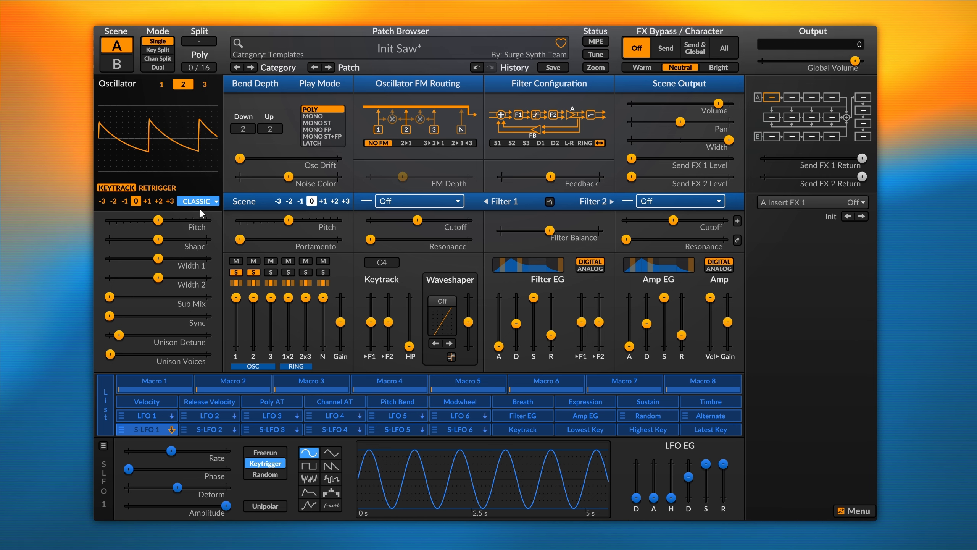
click(199, 201)
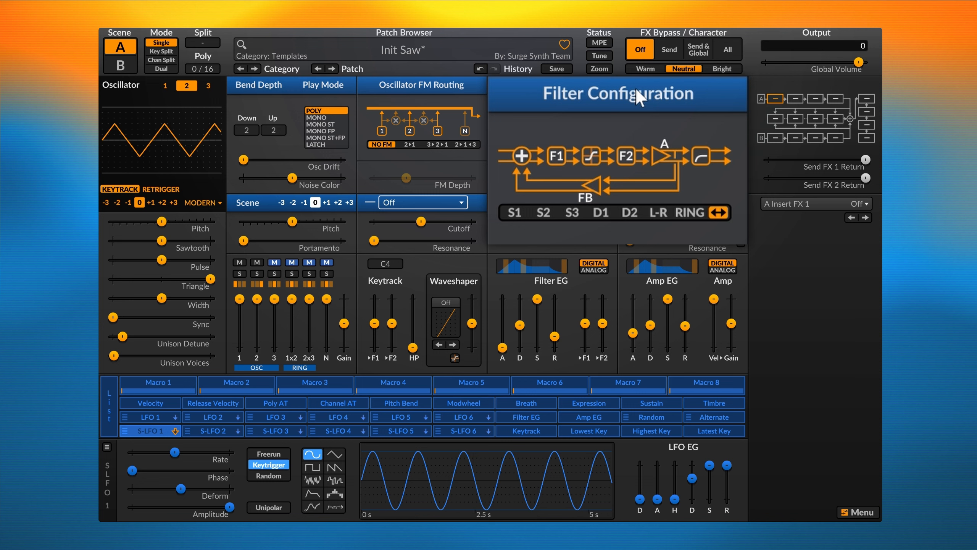
click(542, 212)
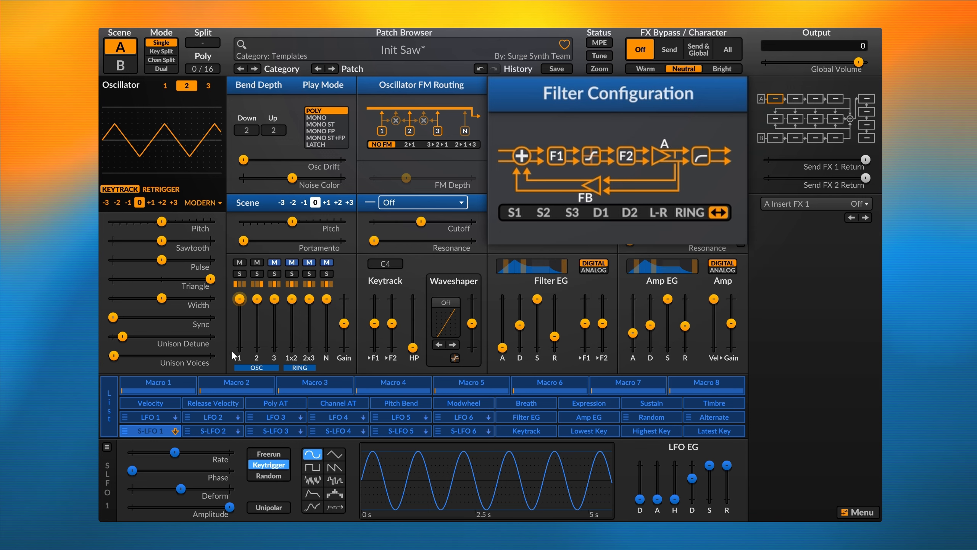
mouse_move(242, 355)
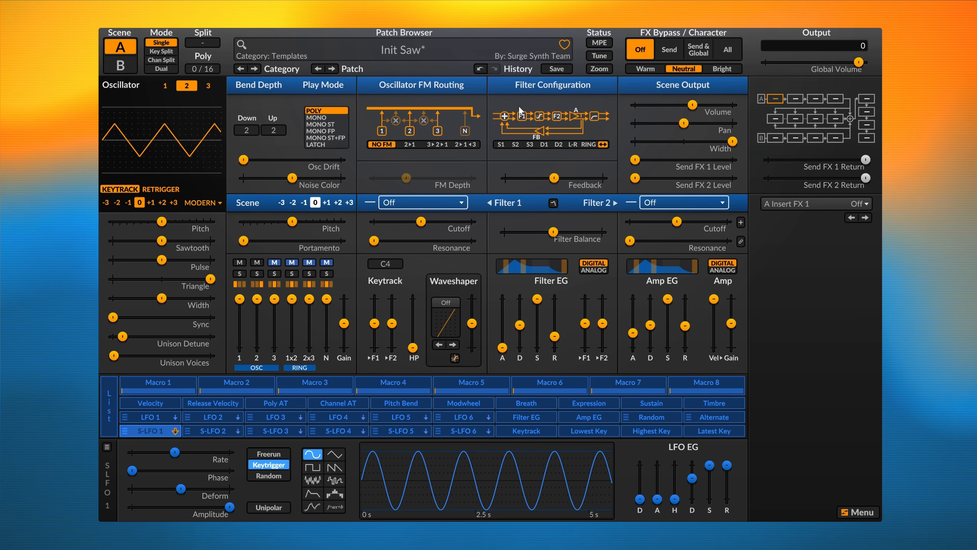
Step: Set the Filter Configuration to S1 serial routing
click(501, 144)
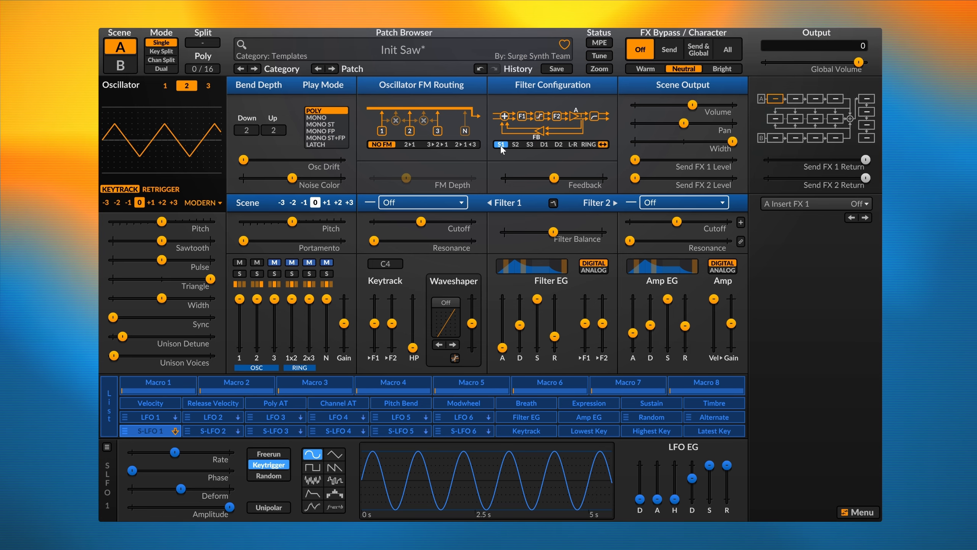
click(514, 145)
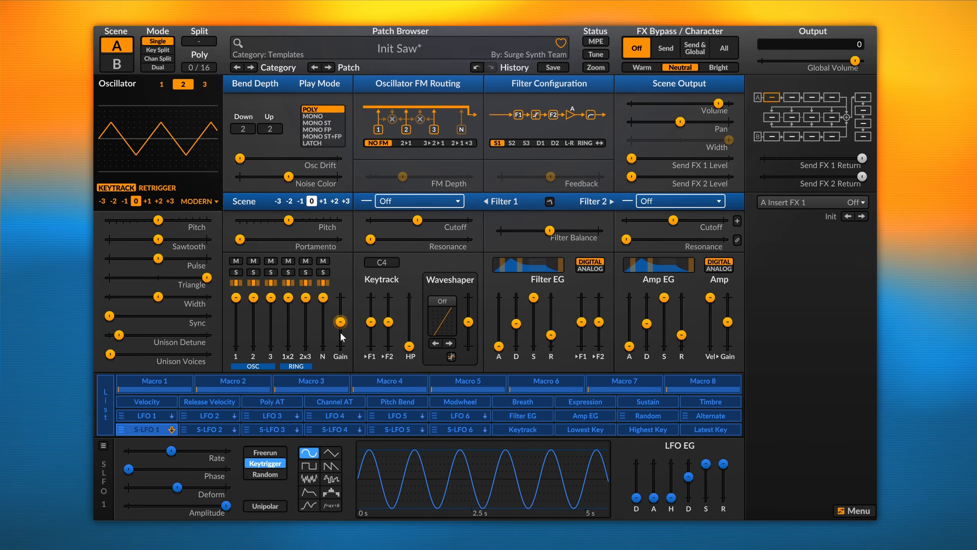
mouse_move(343, 328)
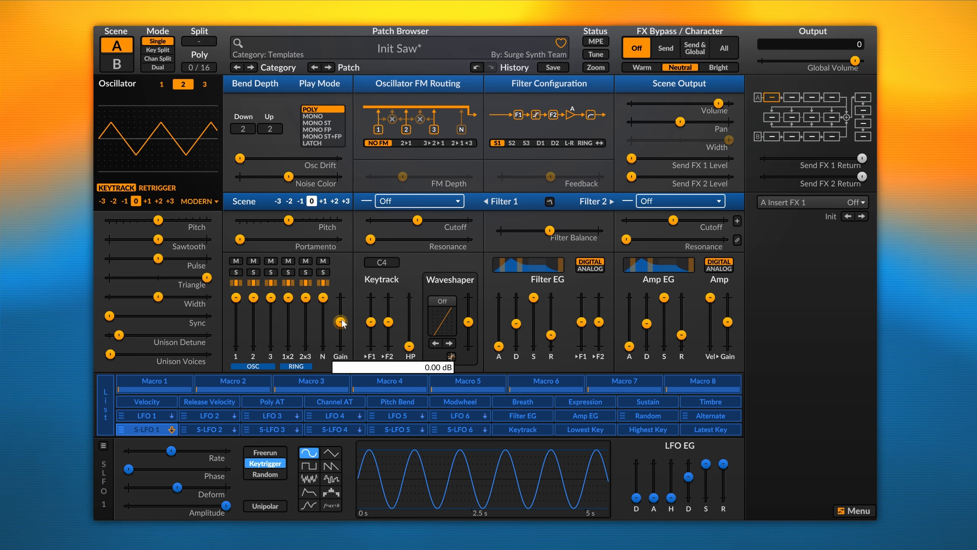
mouse_move(345, 268)
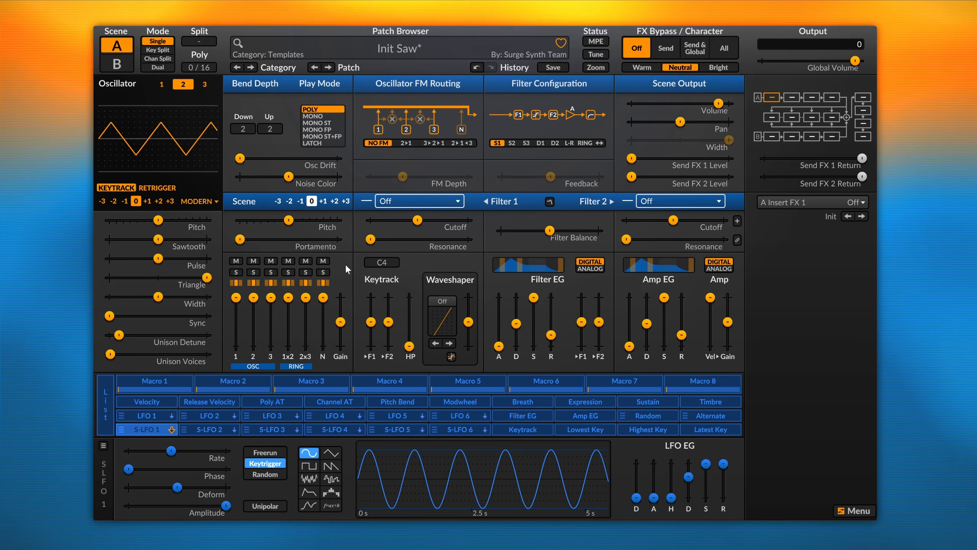